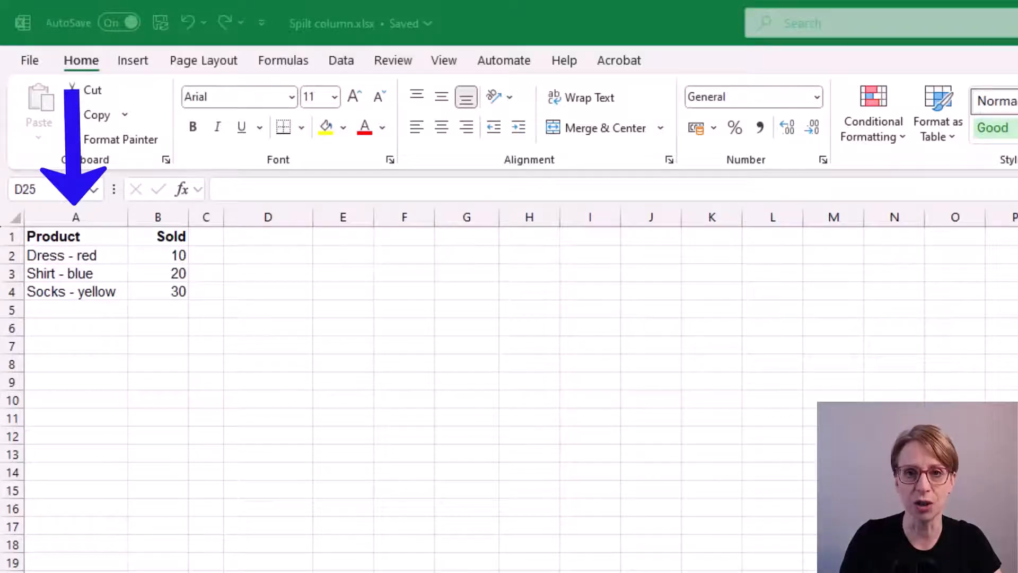
- Insert a blank column B before Sold from the column header's context menu
left_click(340, 60)
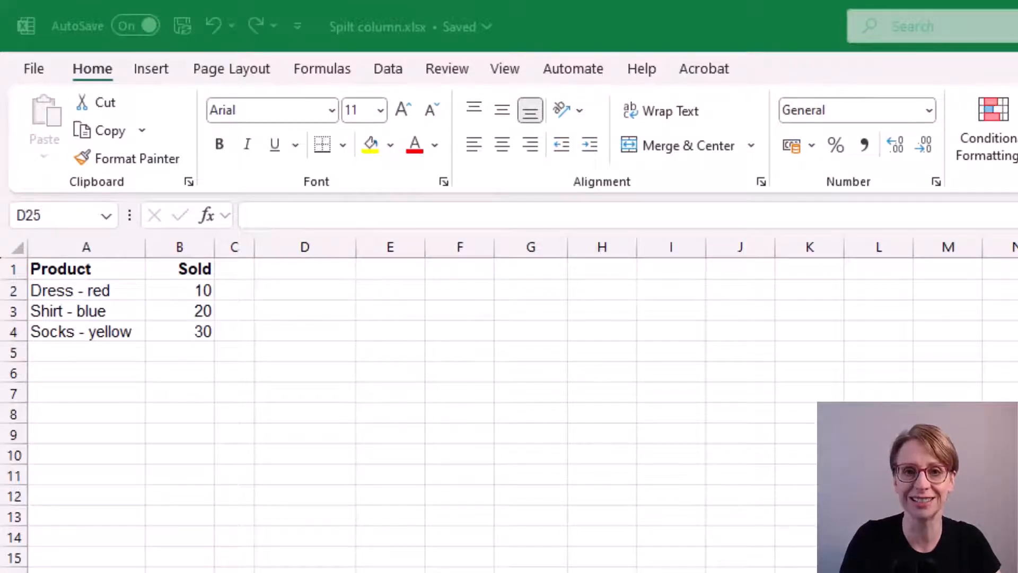
mouse_move(742, 423)
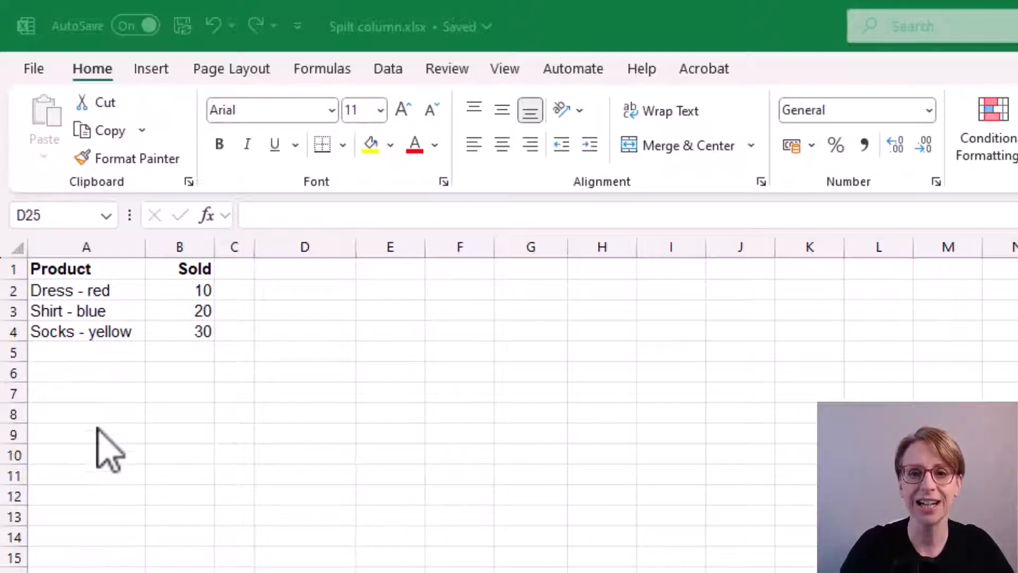
mouse_move(84, 357)
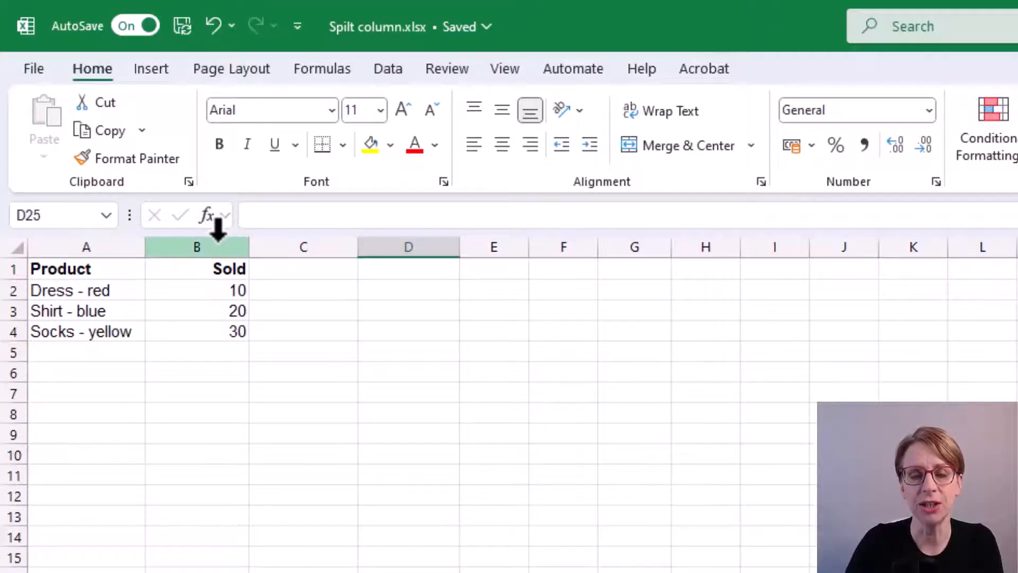
right_click(196, 247)
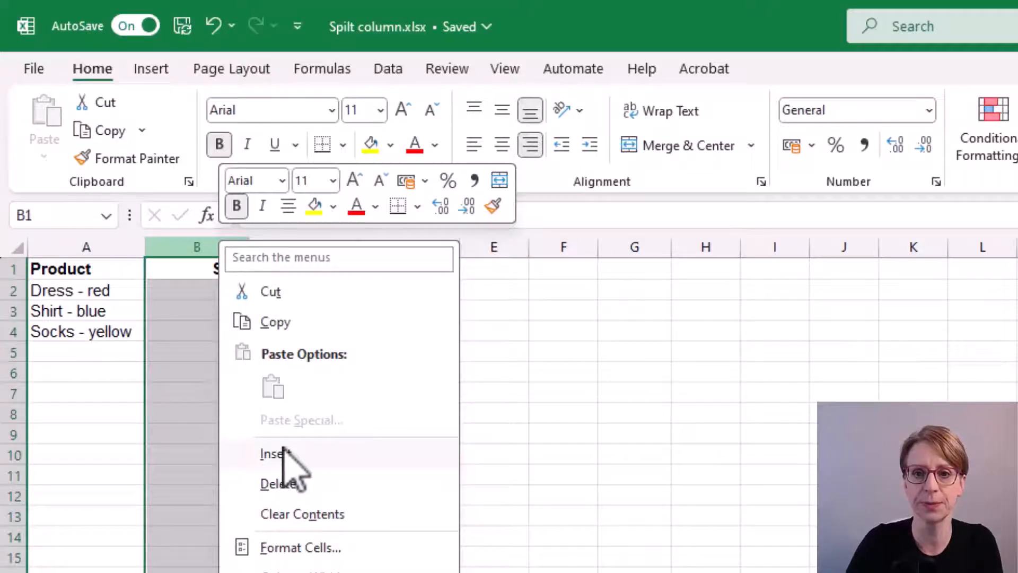
left_click(273, 452)
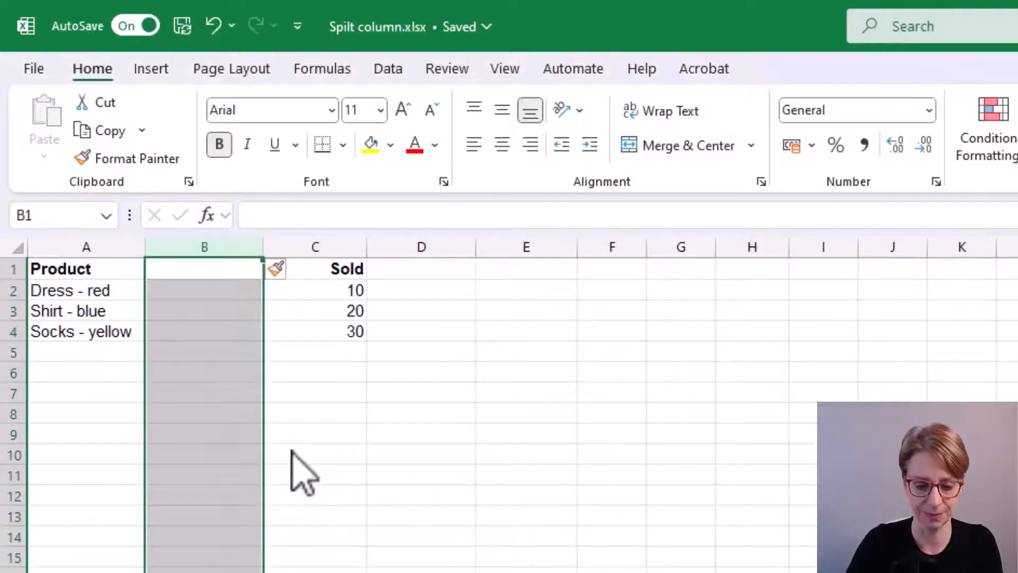
mouse_move(320, 469)
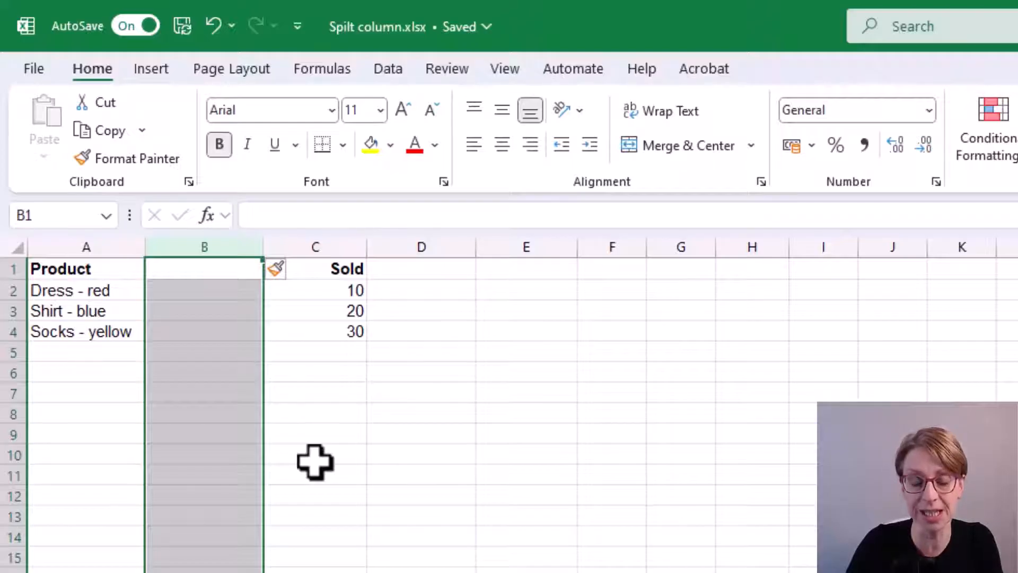
mouse_move(329, 430)
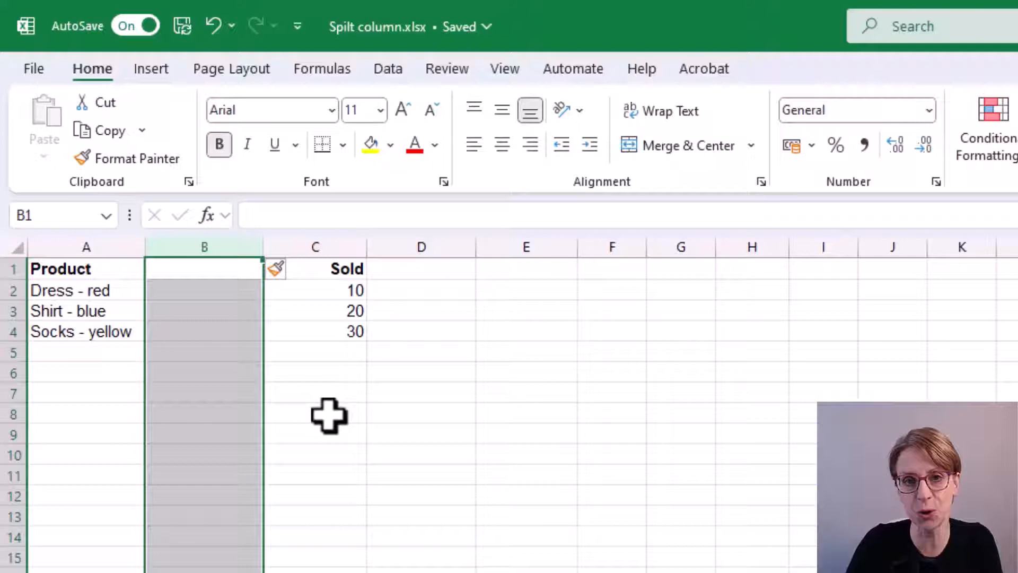
mouse_move(123, 269)
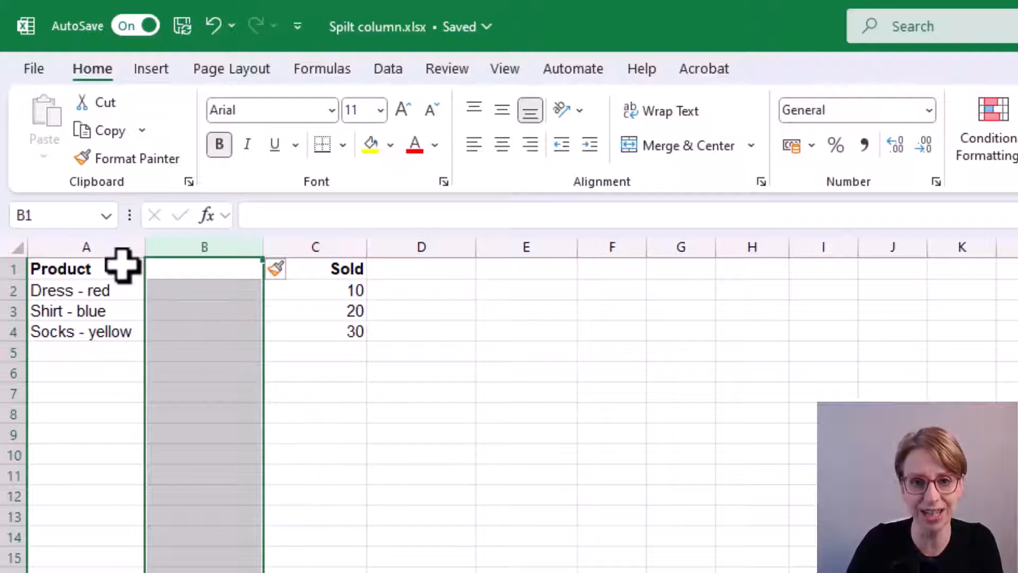
- Select the Product column and start Text to Columns with the Delimited option
left_click(69, 269)
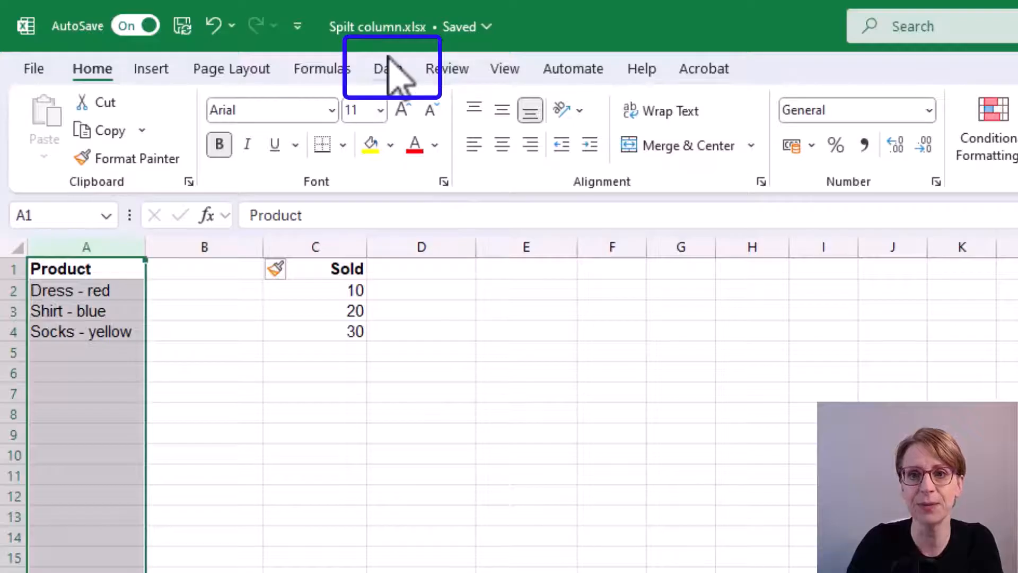
left_click(388, 69)
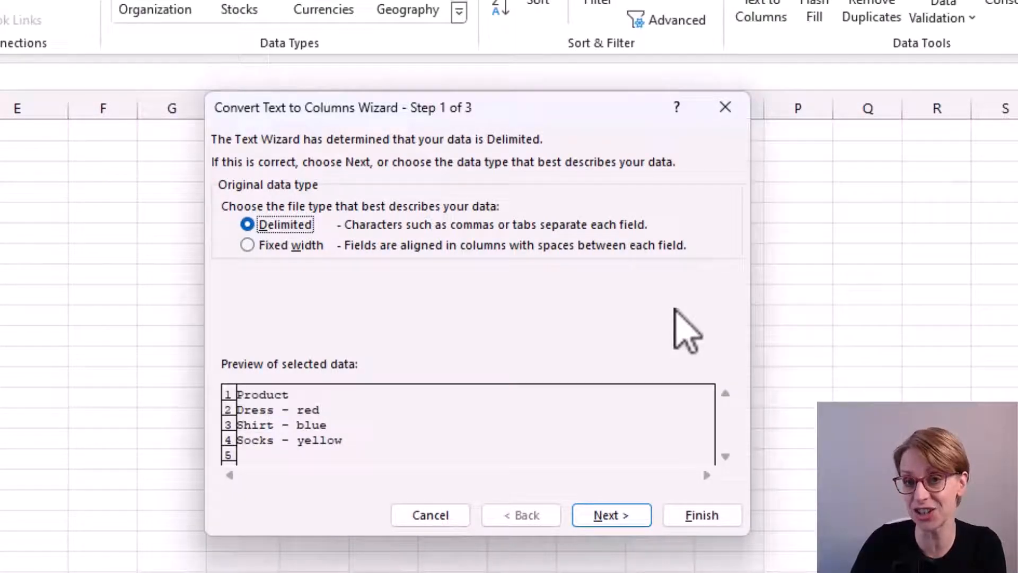
mouse_move(56, 269)
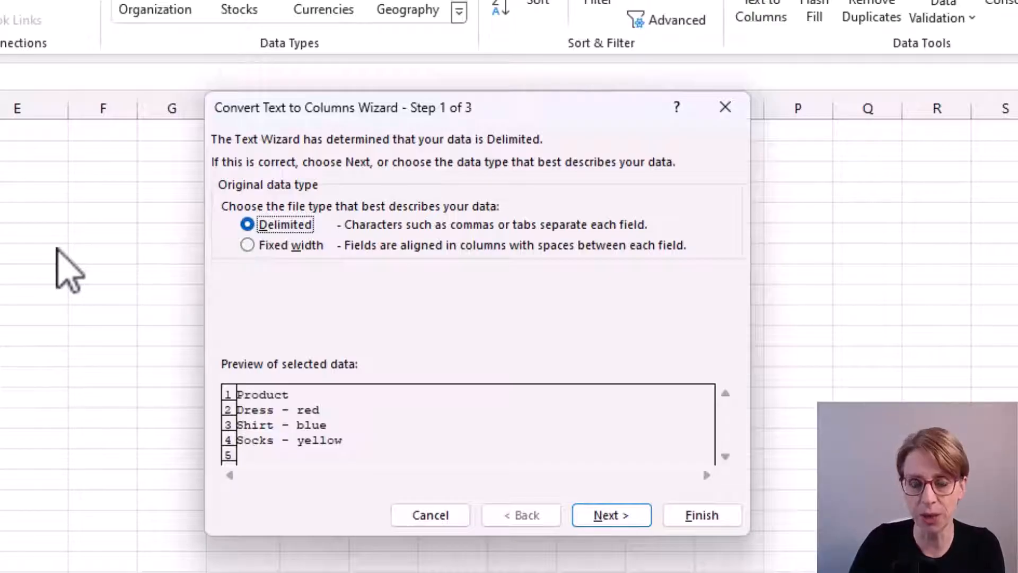
mouse_move(175, 319)
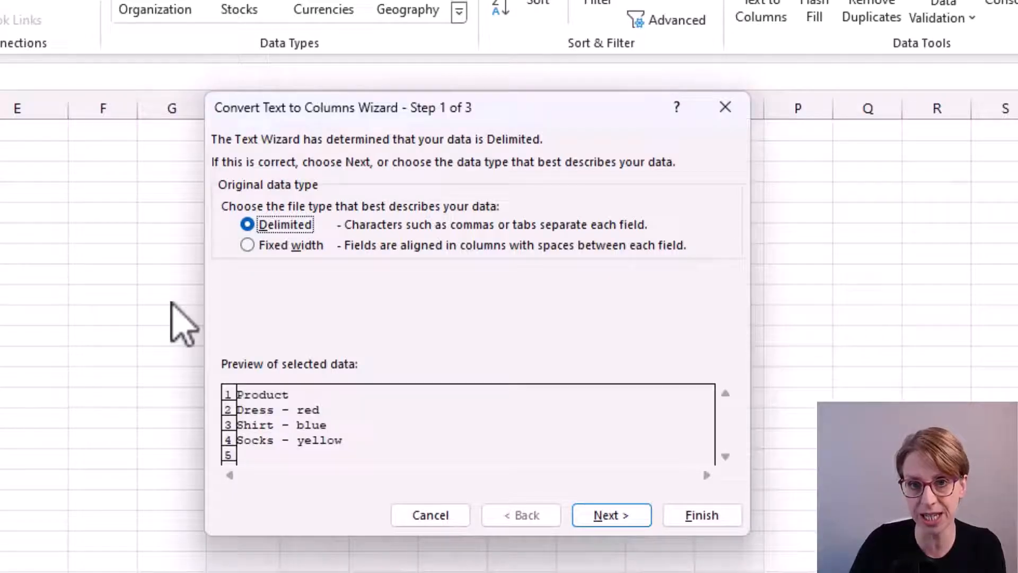
left_click(609, 515)
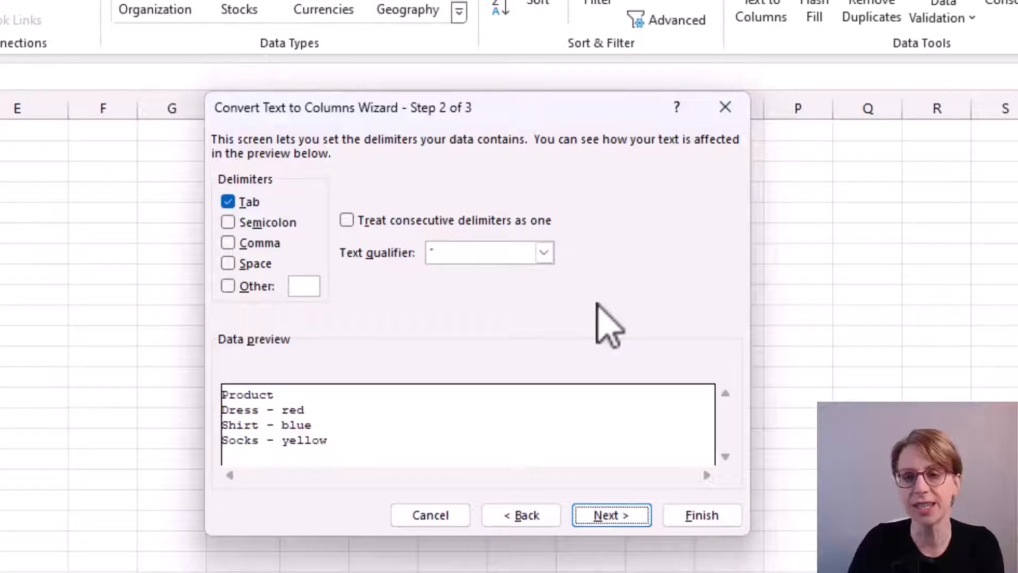
mouse_move(302, 238)
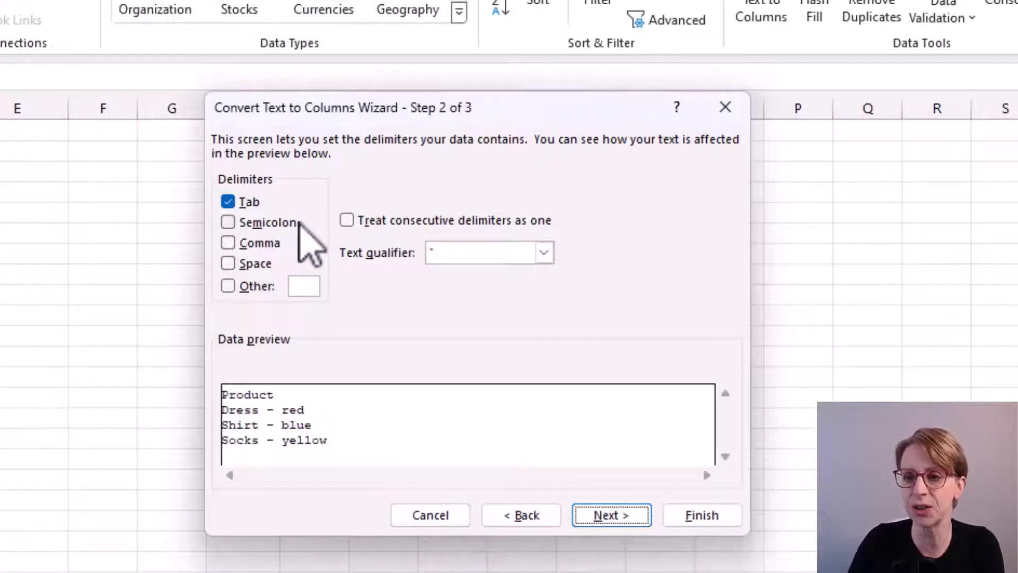
mouse_move(299, 273)
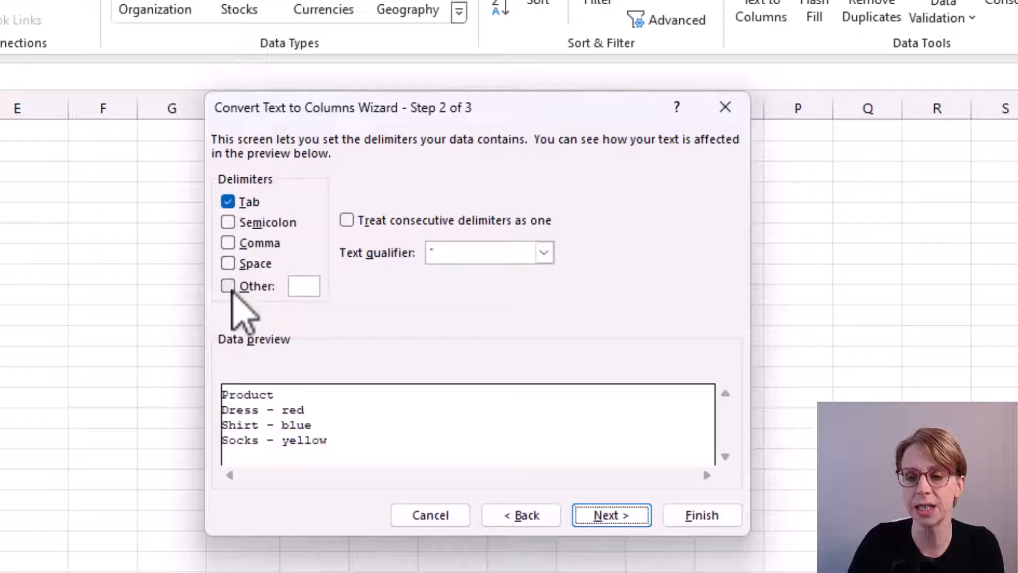
- Set the wizard to split on a '-' delimiter instead of Tab, advancing to step 3
left_click(228, 286)
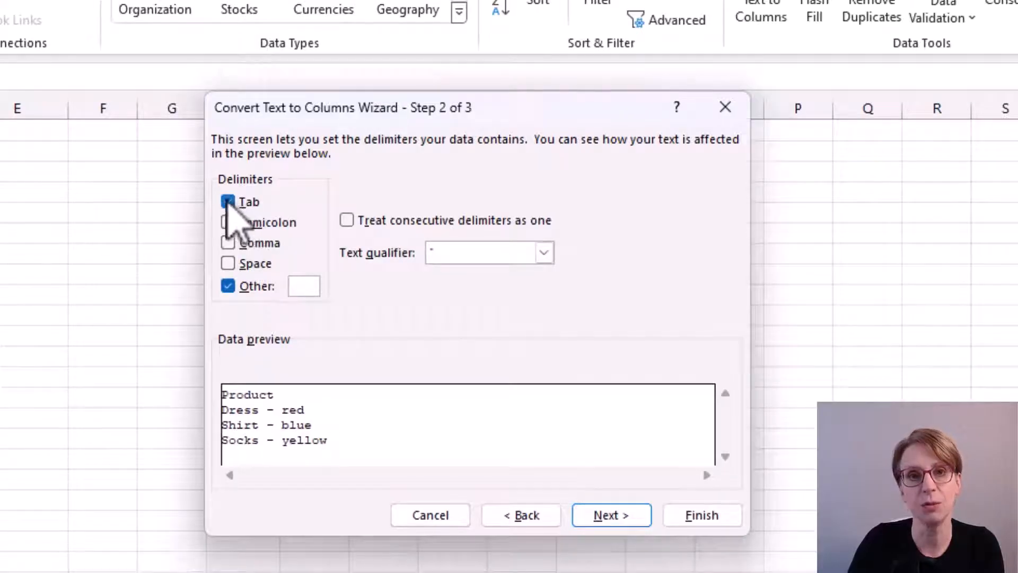
left_click(303, 286)
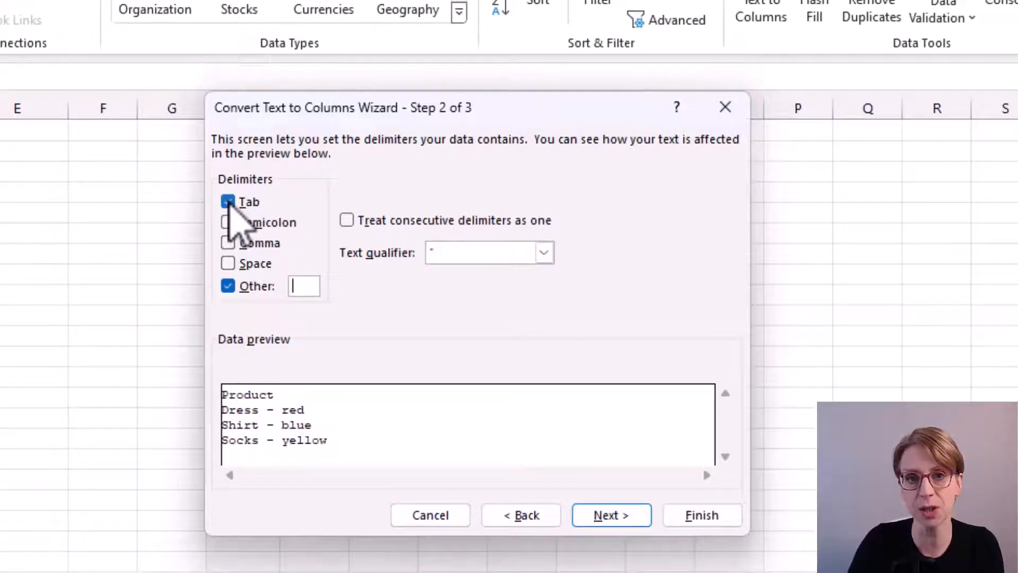
left_click(228, 202)
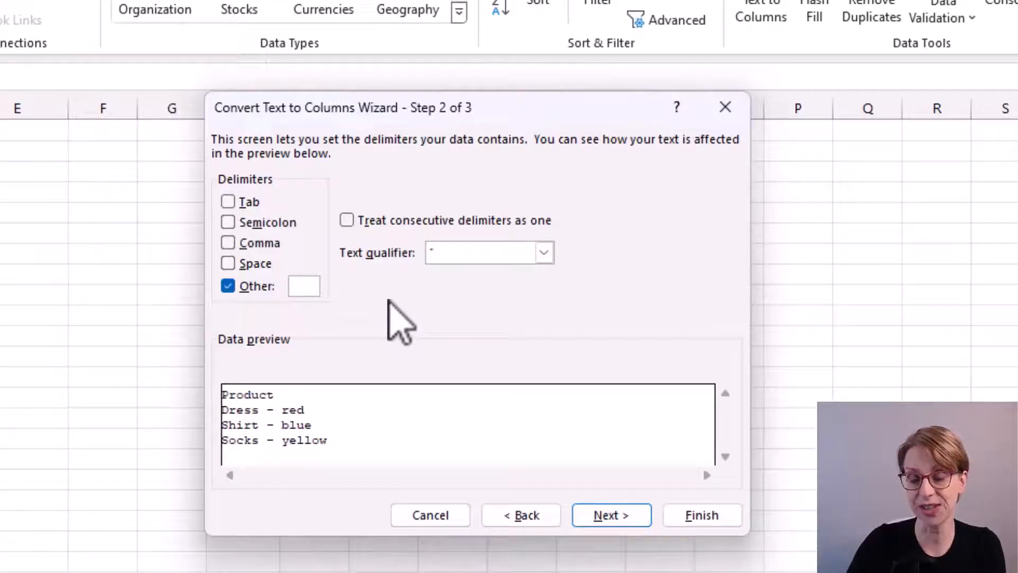
left_click(304, 286)
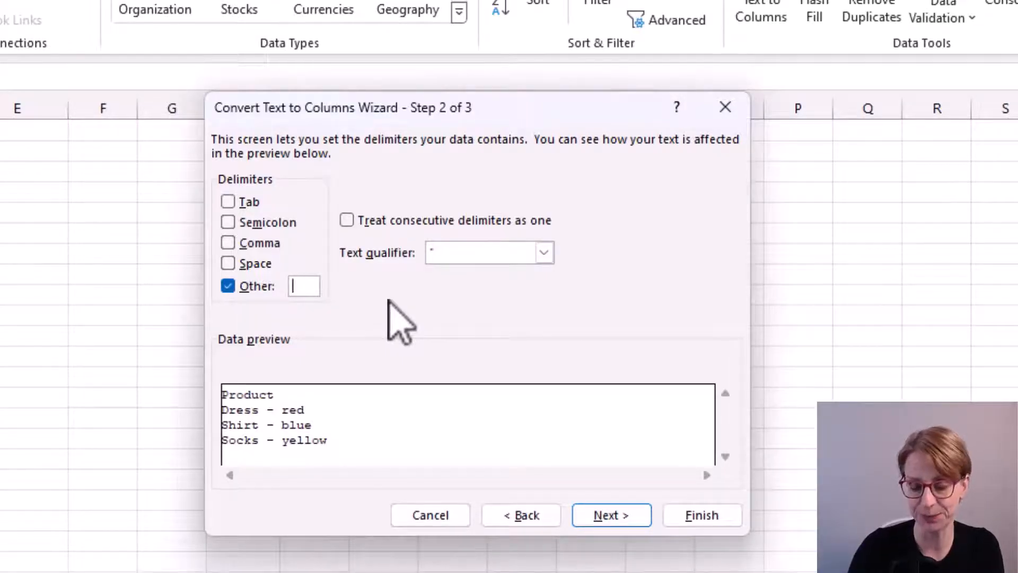
type("-")
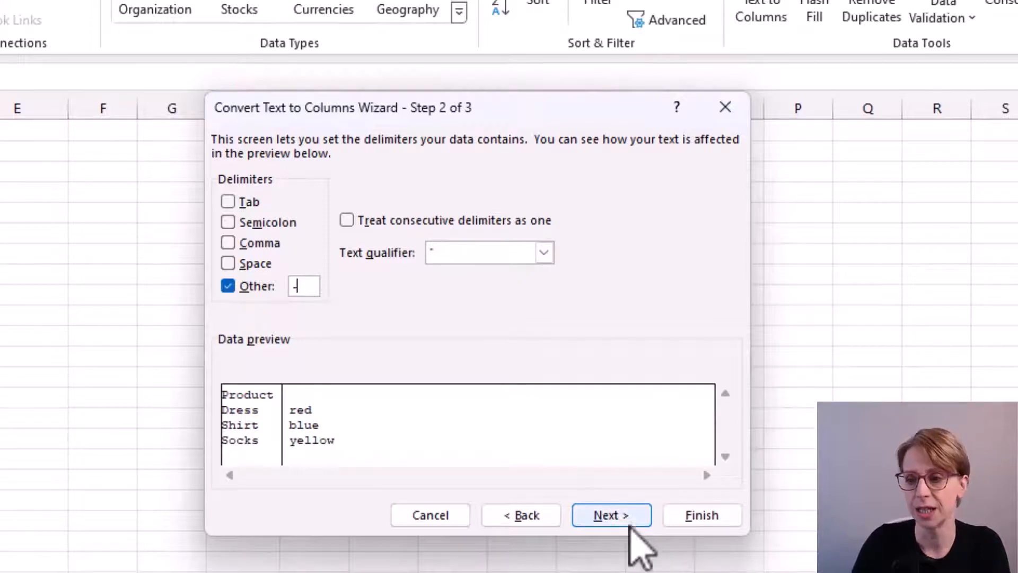
left_click(609, 515)
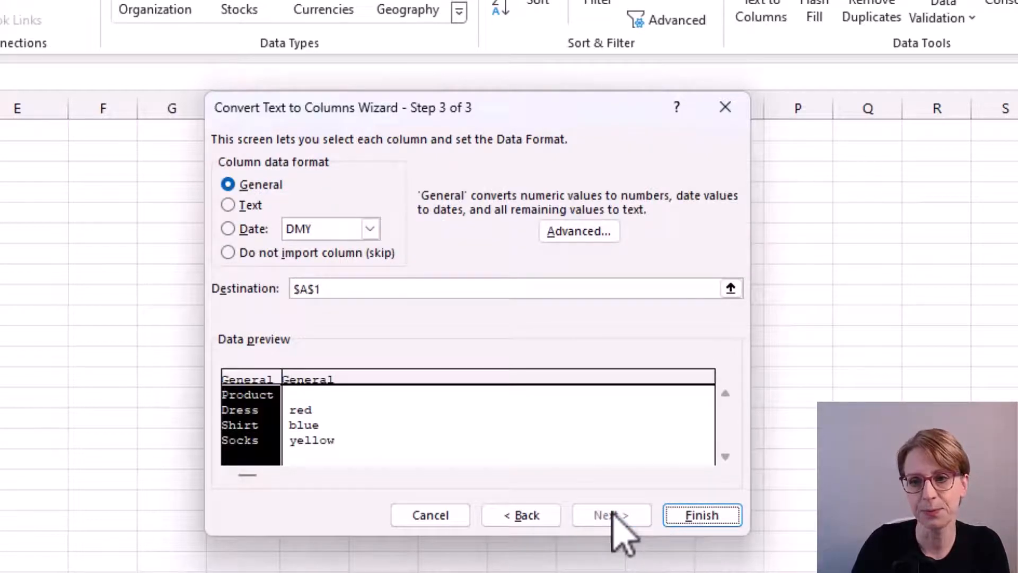
mouse_move(585, 539)
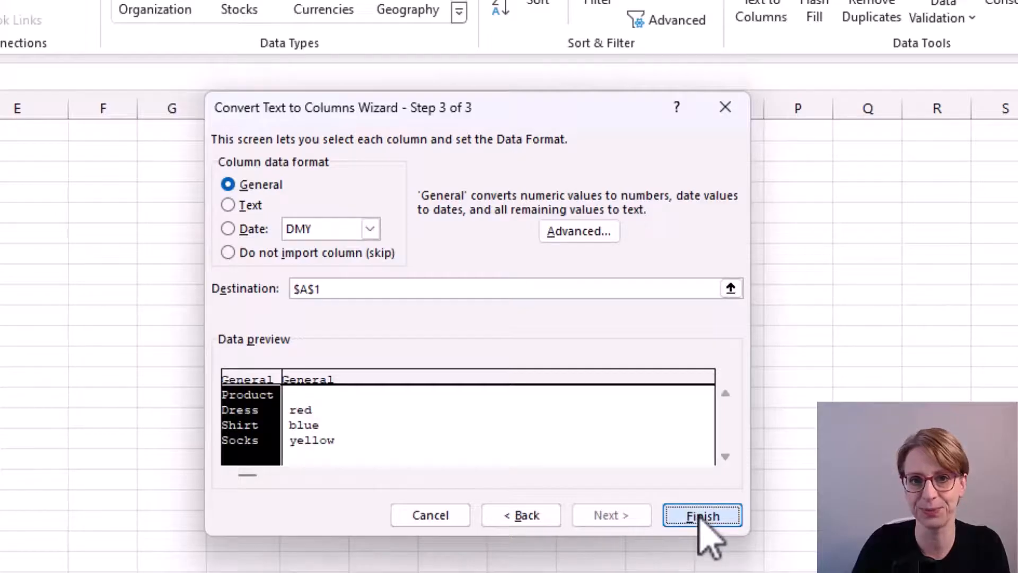
left_click(701, 515)
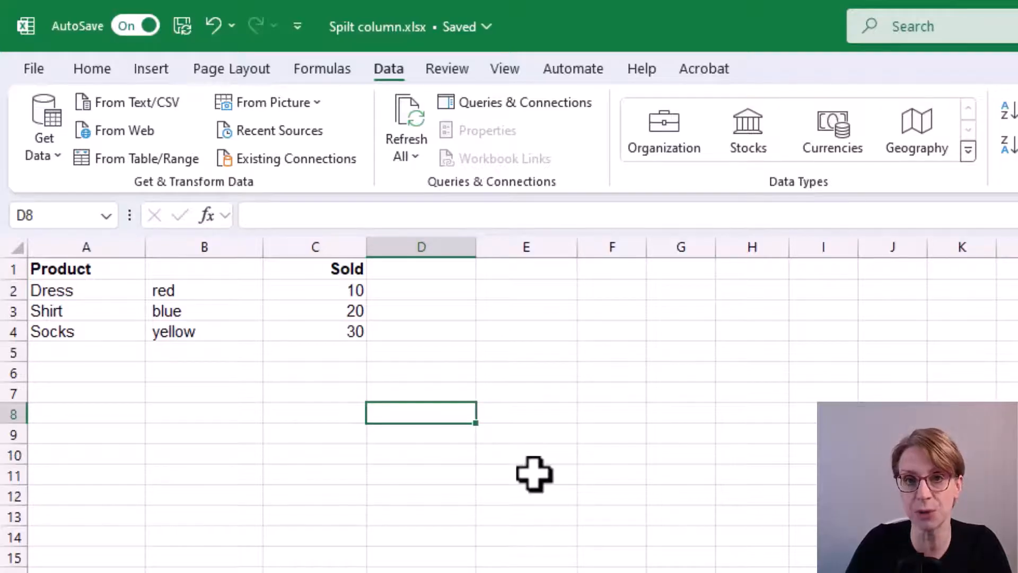
mouse_move(918, 365)
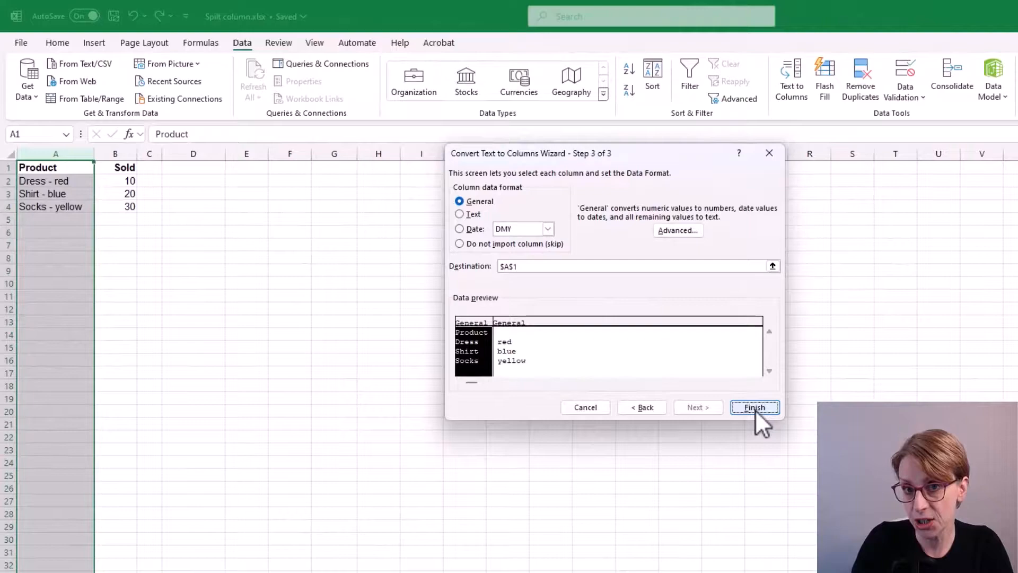
- Finish the split over column A, accept the replace warning, then reselect column A
left_click(754, 407)
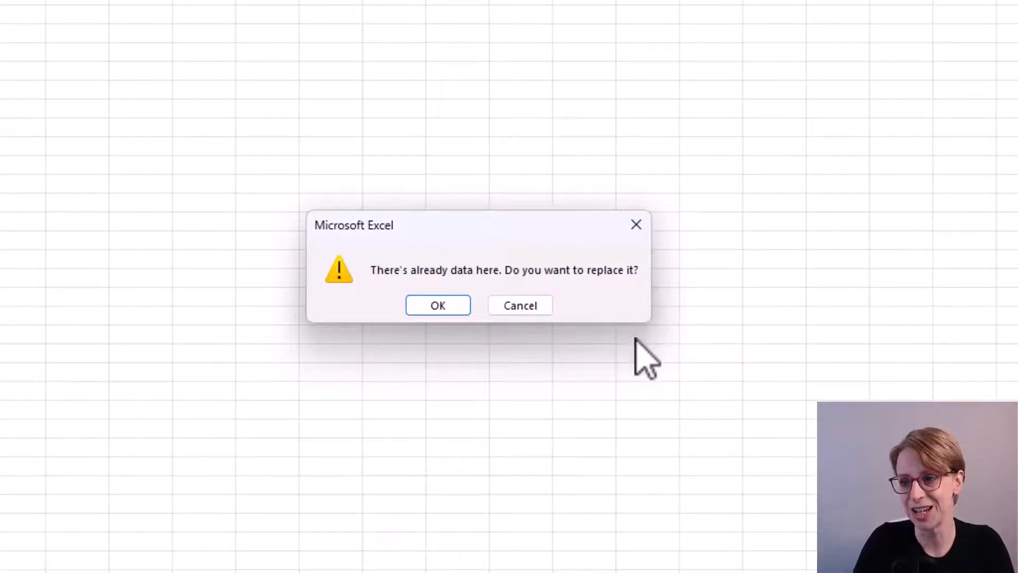
mouse_move(377, 311)
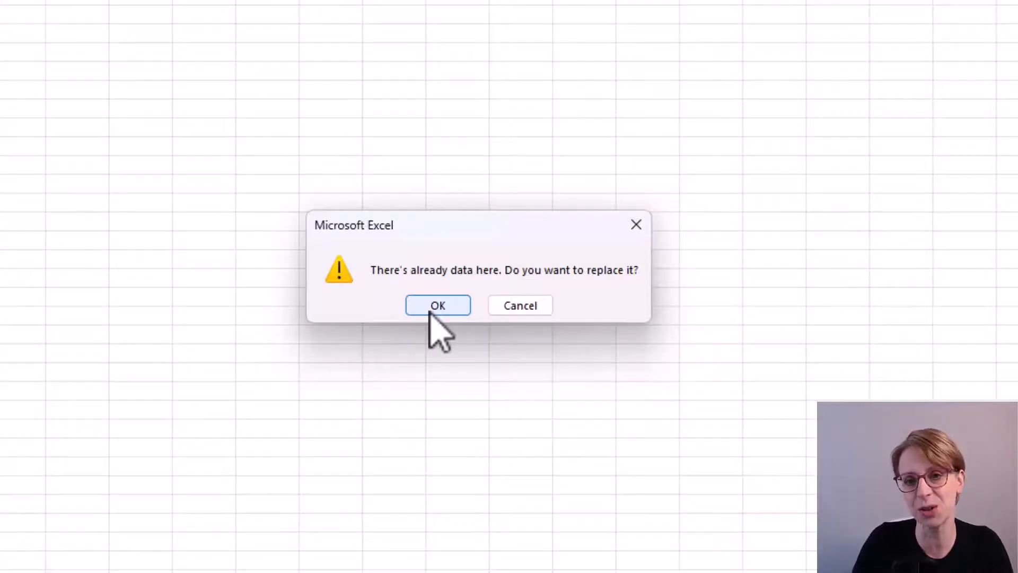
left_click(438, 305)
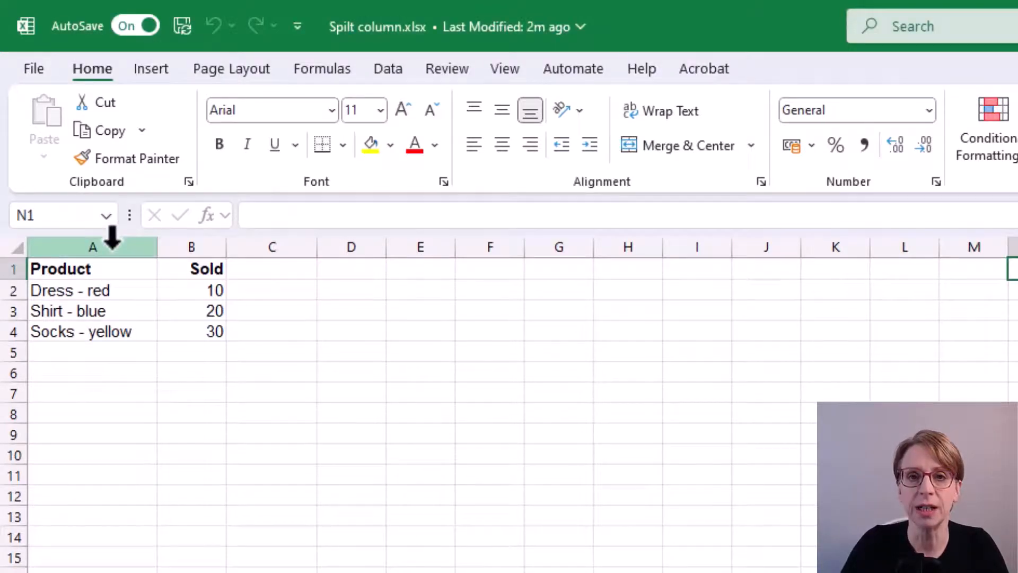
left_click(92, 246)
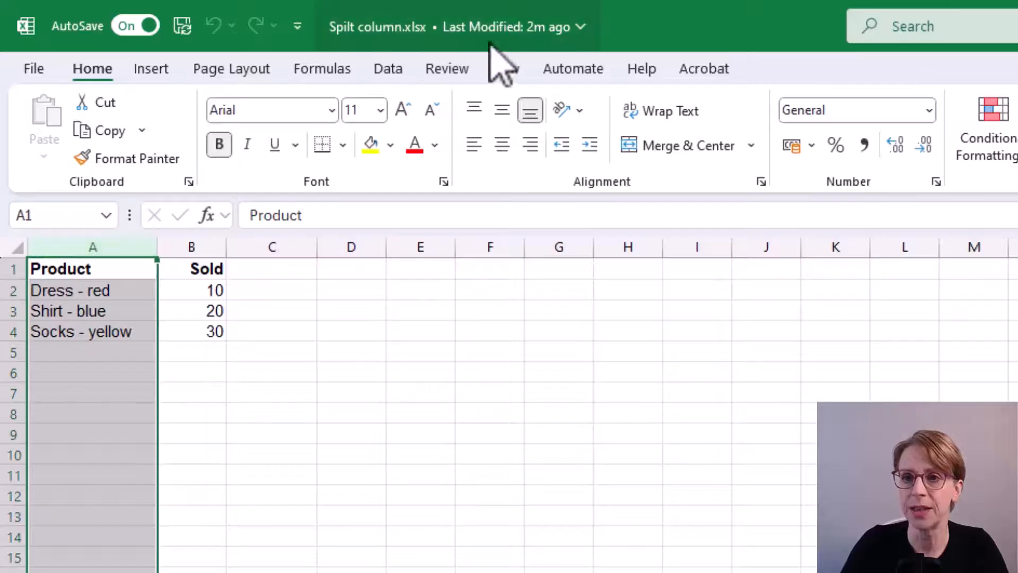
- Reopen Text to Columns as Delimited, splitting on '-' instead of Tab, reaching step 3
left_click(387, 68)
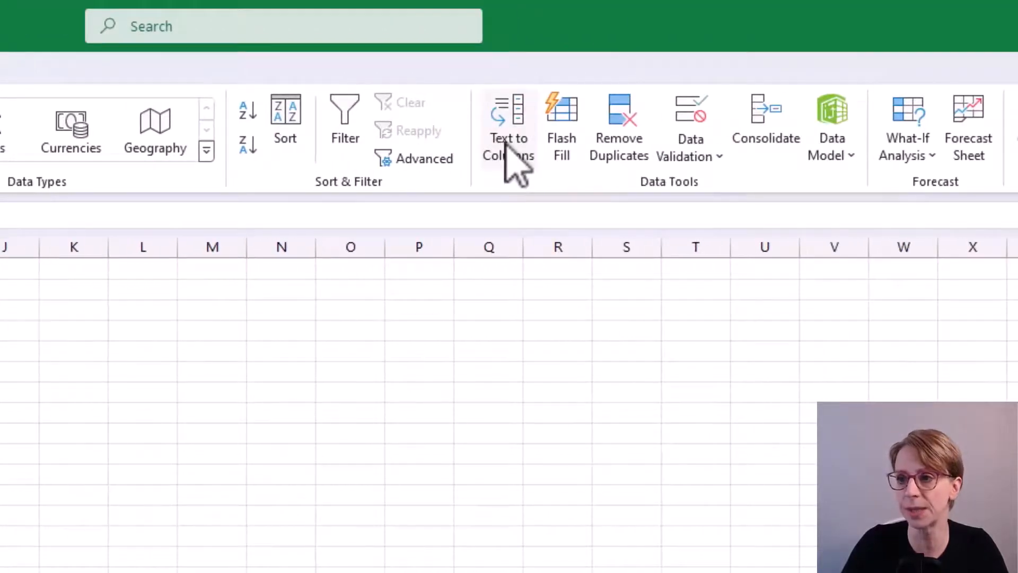
left_click(508, 109)
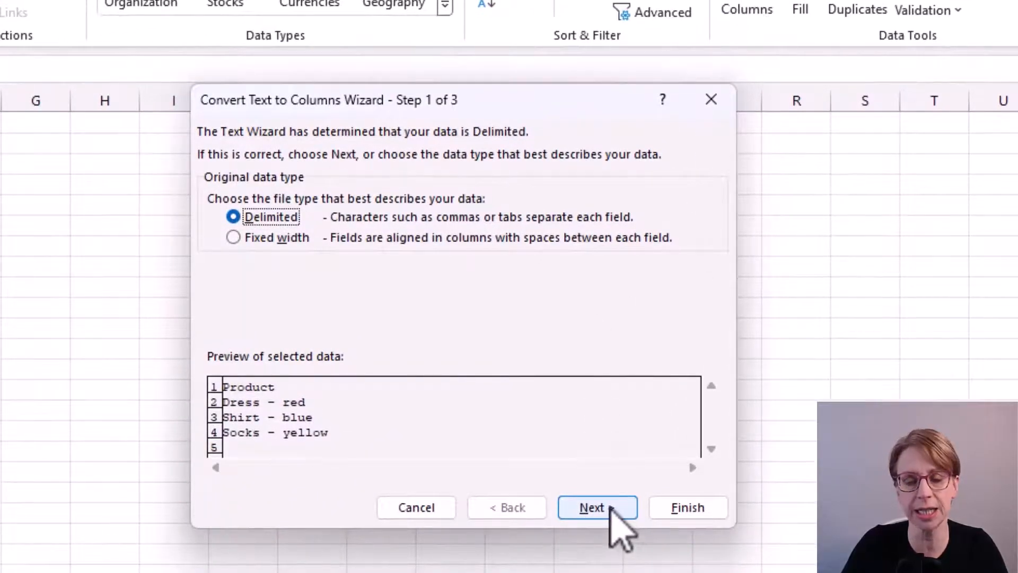
left_click(597, 508)
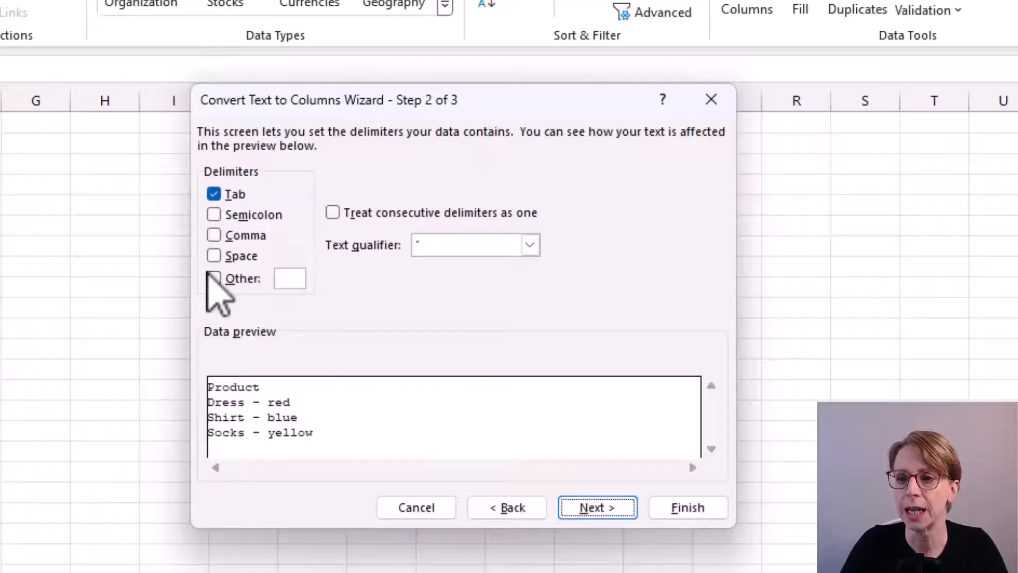
left_click(213, 279)
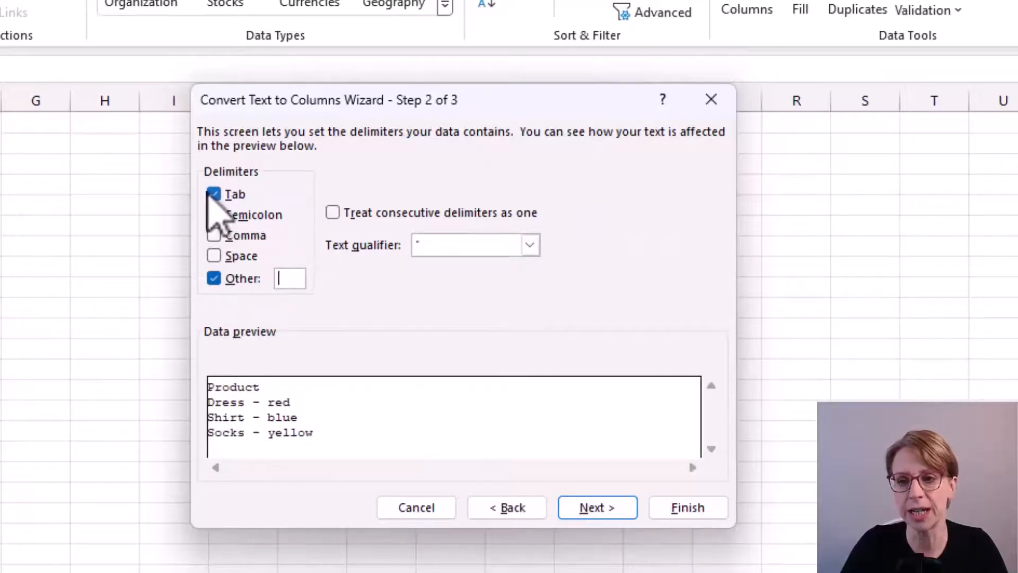
left_click(213, 194)
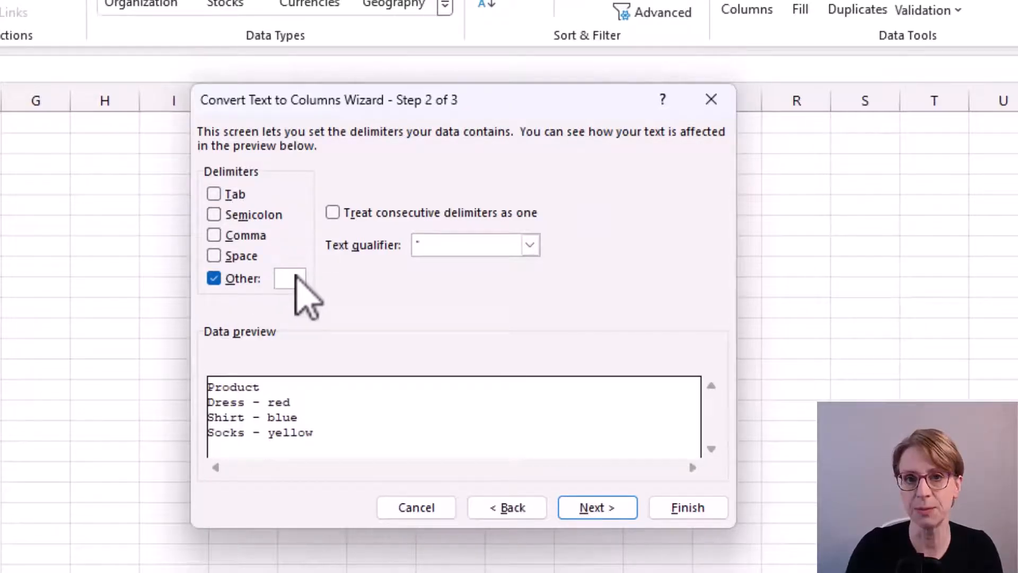
left_click(597, 507)
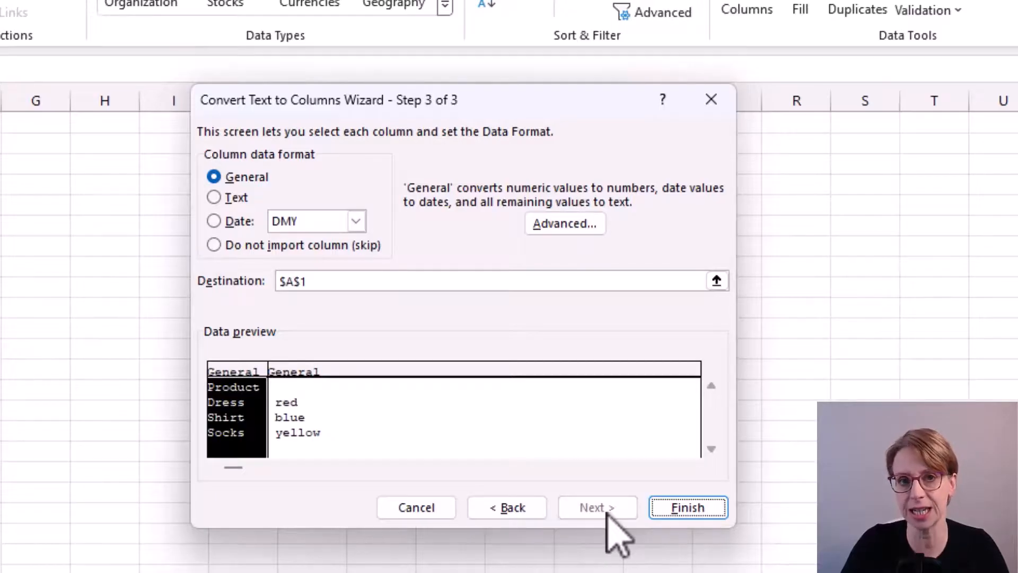
- Set the split destination to $C$1 and finish the wizard
left_click(296, 281)
type("C")
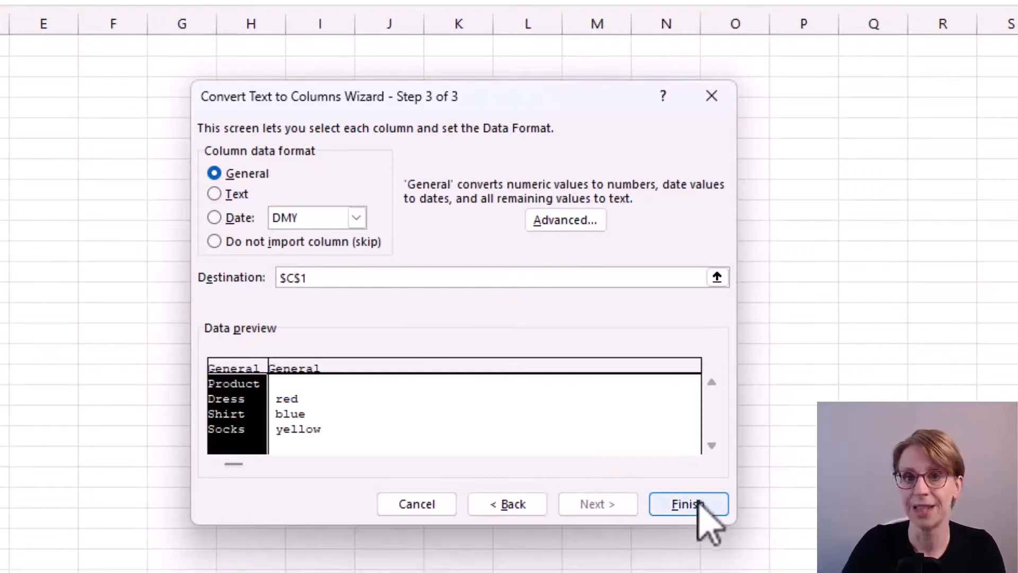
left_click(688, 504)
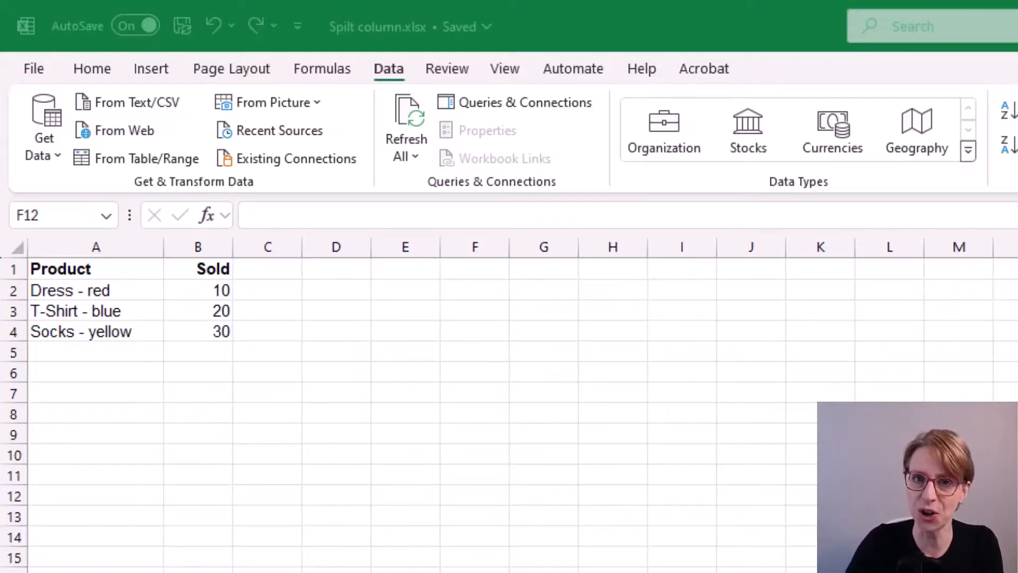
mouse_move(183, 381)
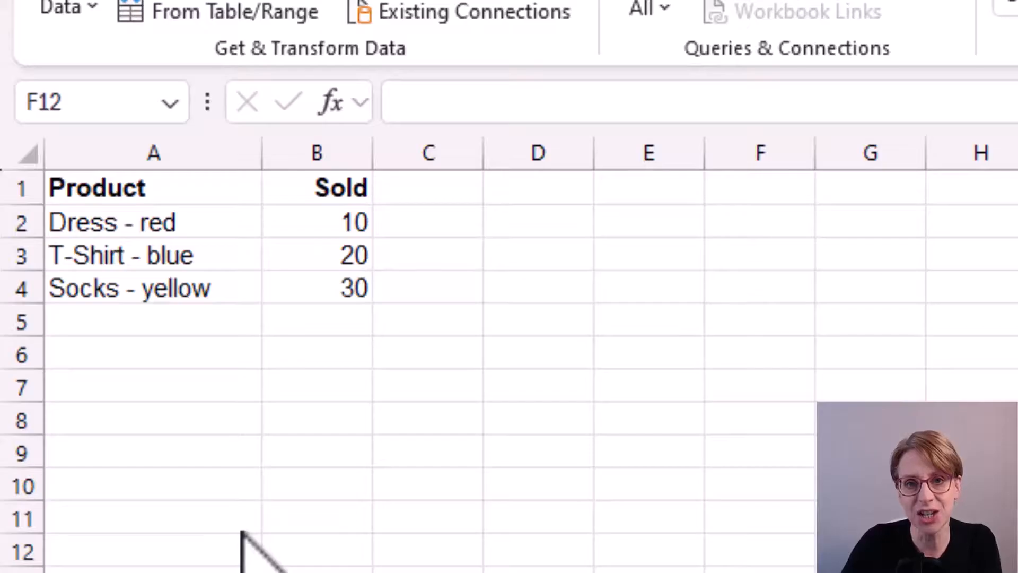
mouse_move(442, 506)
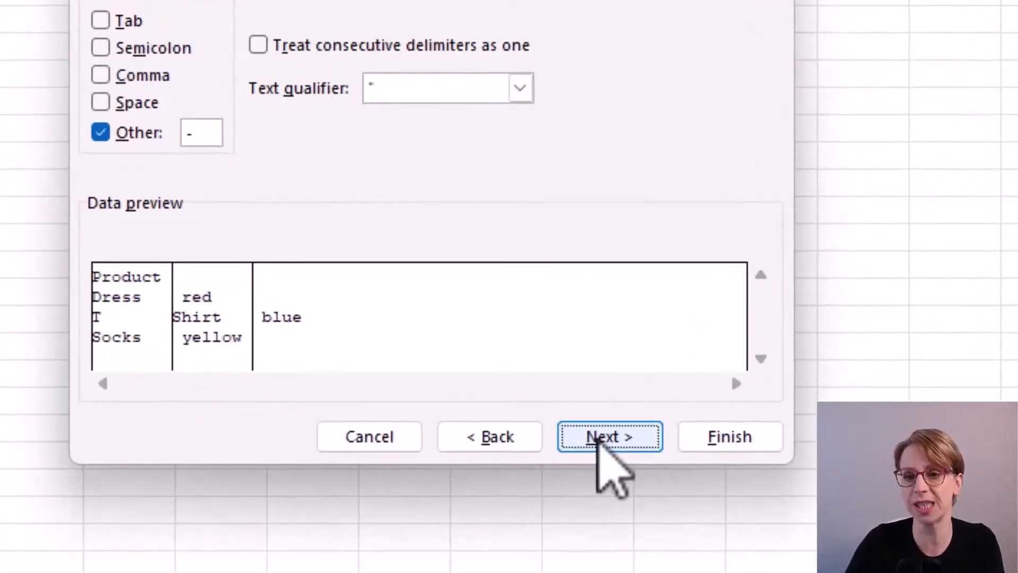
mouse_move(146, 361)
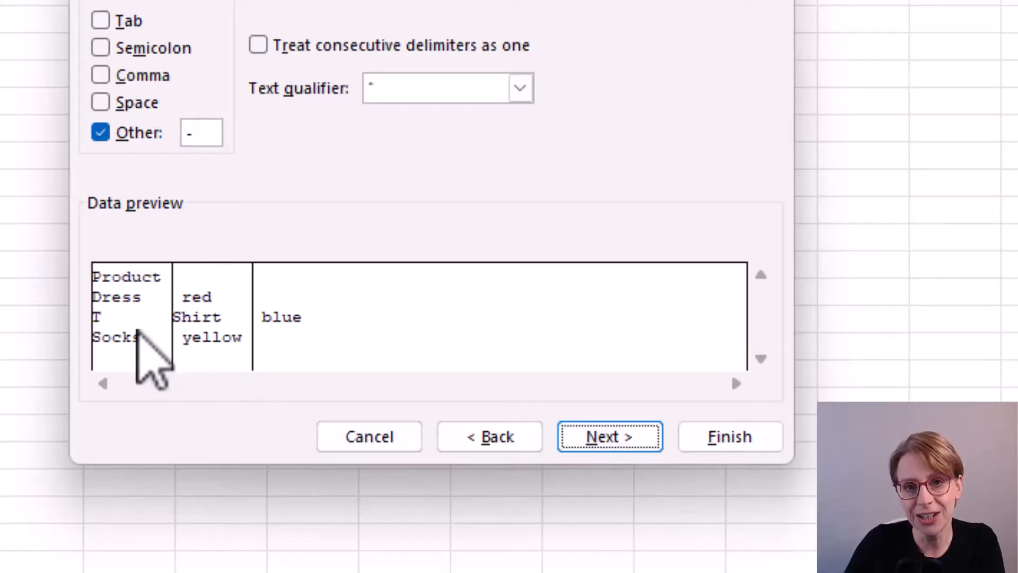